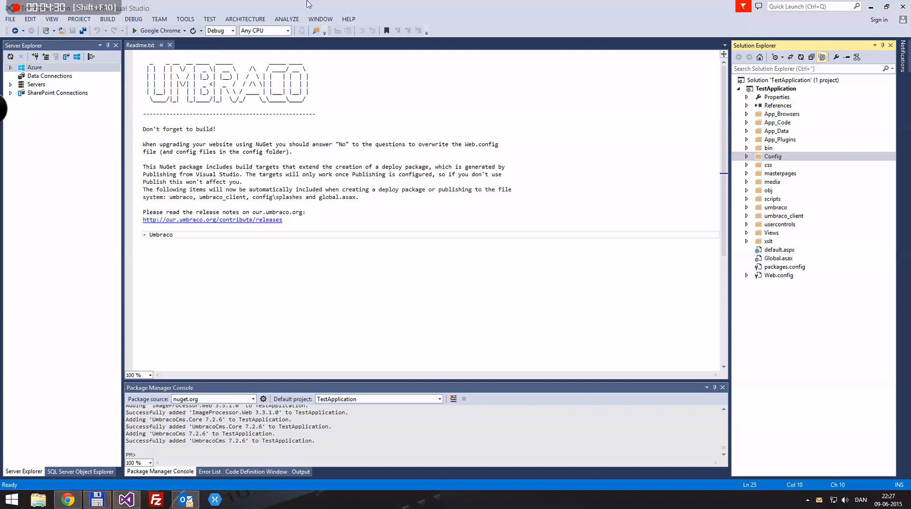
pyautogui.moveTo(315, 31)
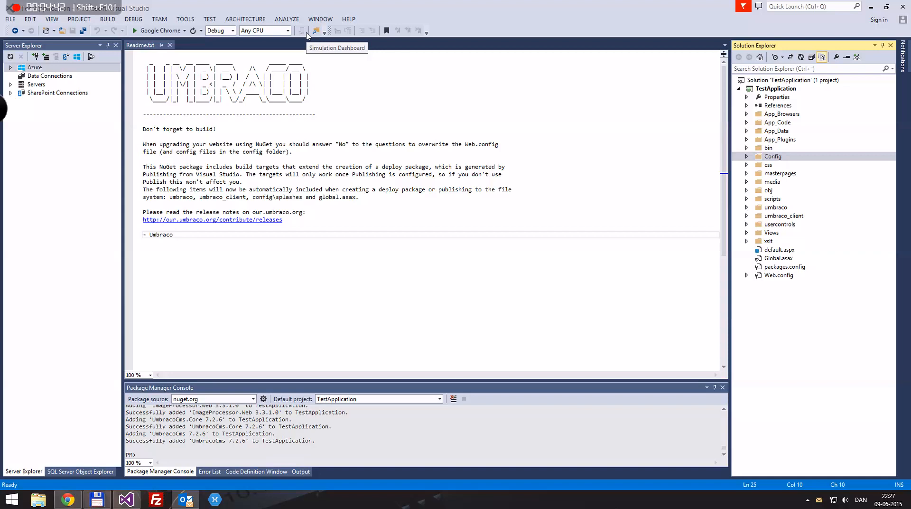
pyautogui.moveTo(266, 4)
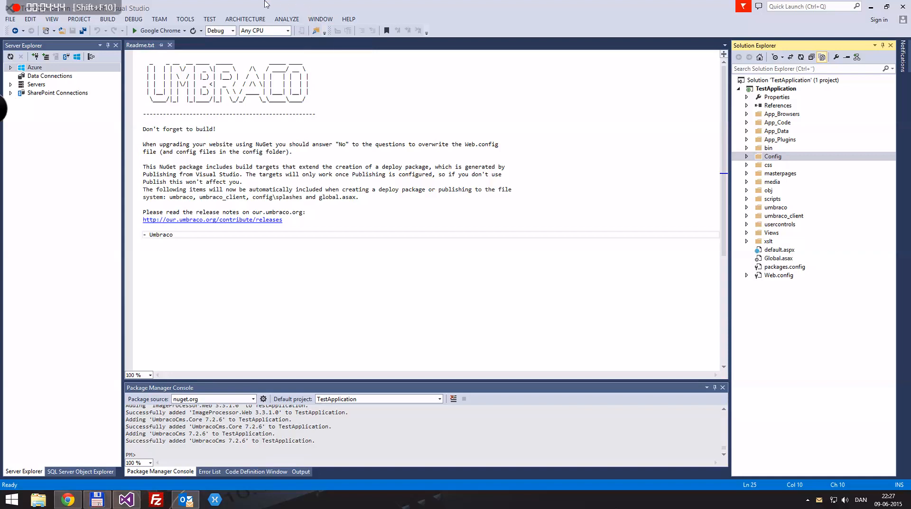
pyautogui.moveTo(266, 5)
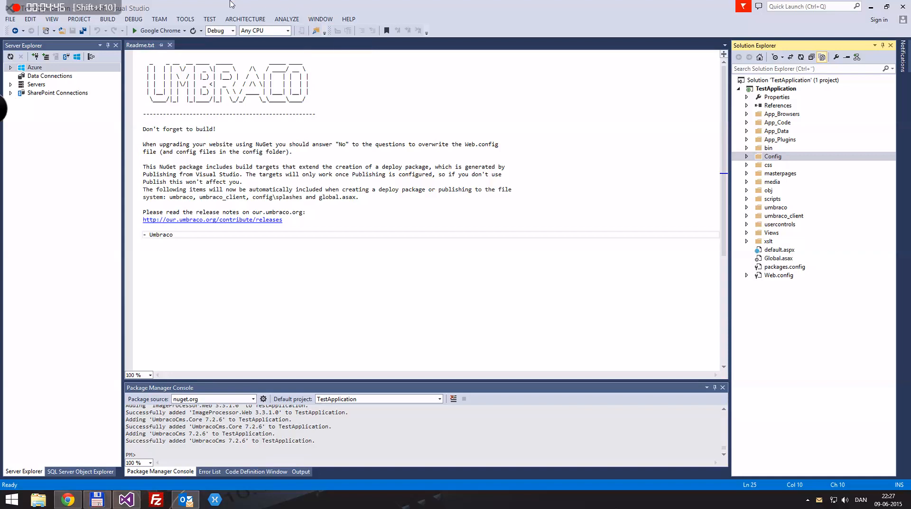